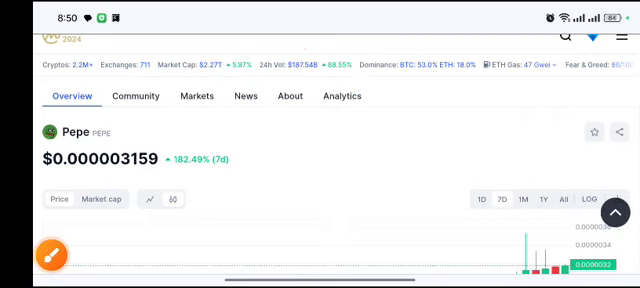
scroll(down, 3)
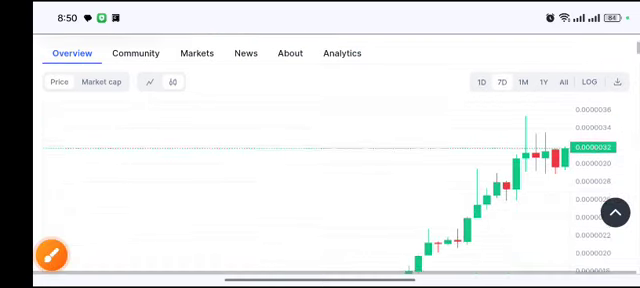
scroll(down, 3)
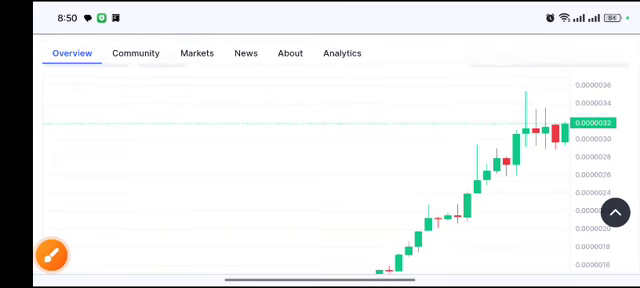